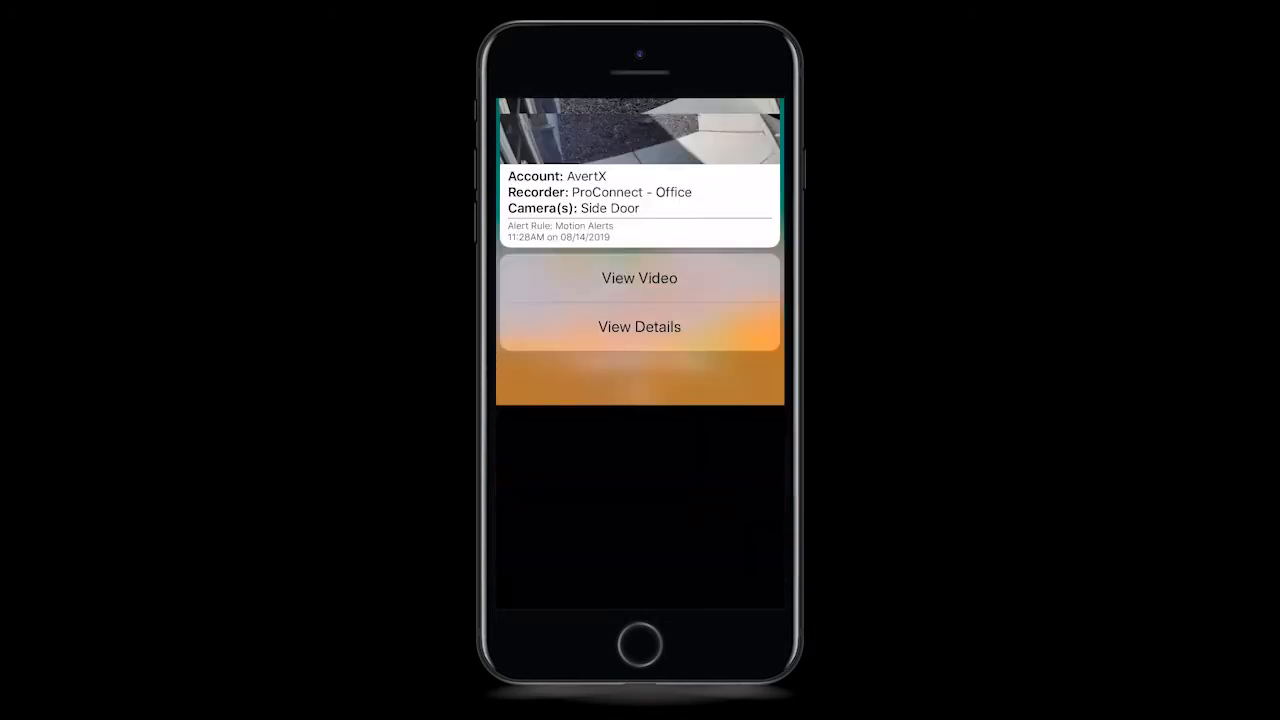
Step: View the Side Door motion alert from the ProConnect - Office recorder
left_click(639, 278)
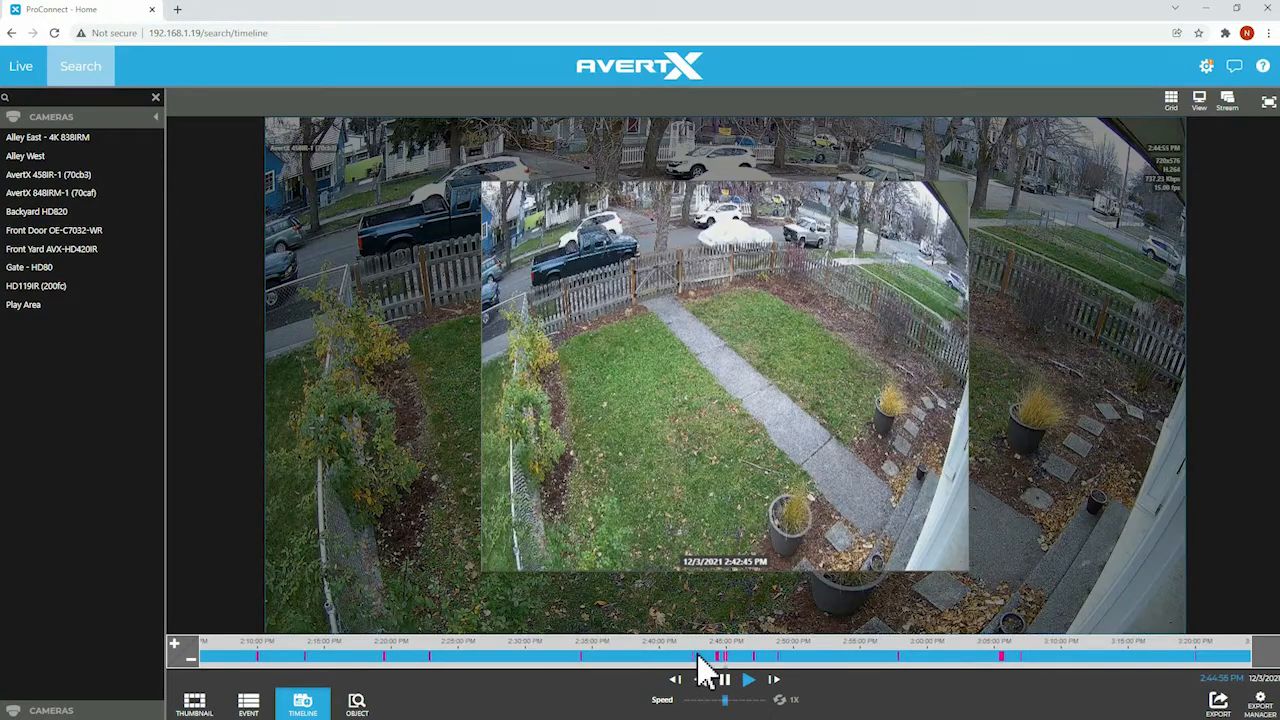
Step: From Live view, open the AvertX 458IR-1 (70cb3) camera's settings and its own web login page
left_click(20, 66)
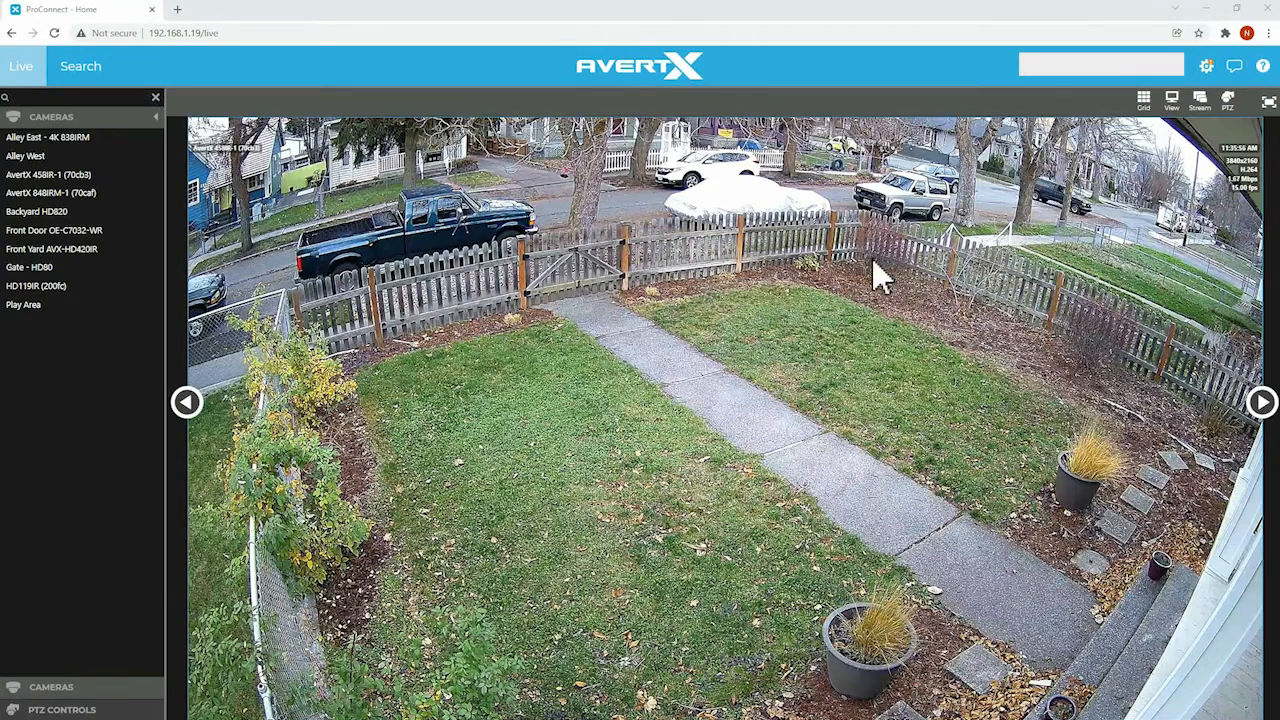
left_click(1195, 65)
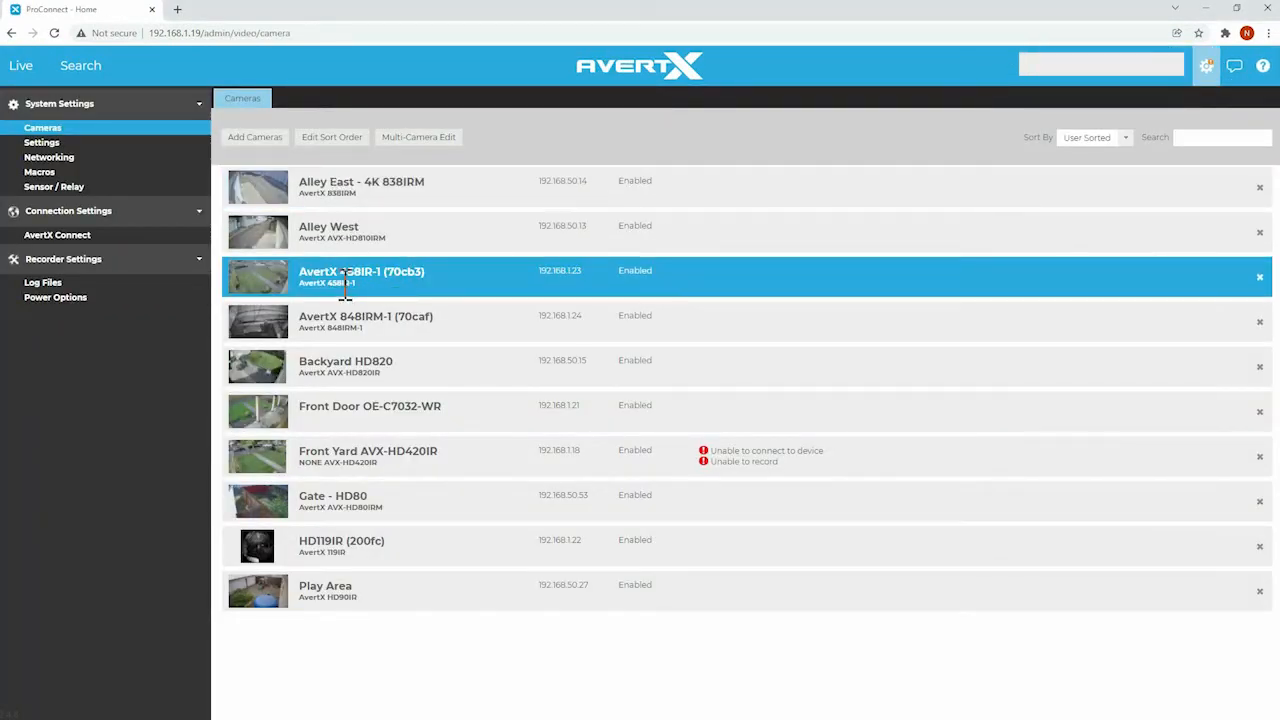
double_click(361, 271)
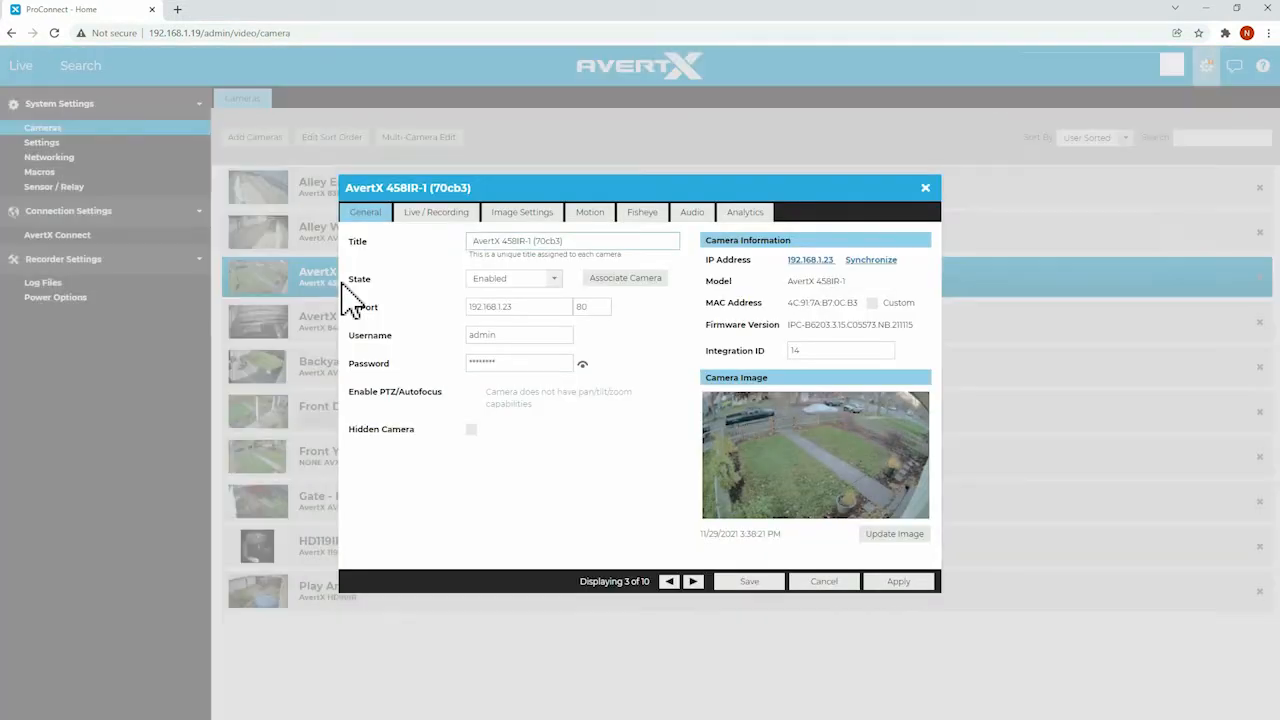
mouse_move(400, 285)
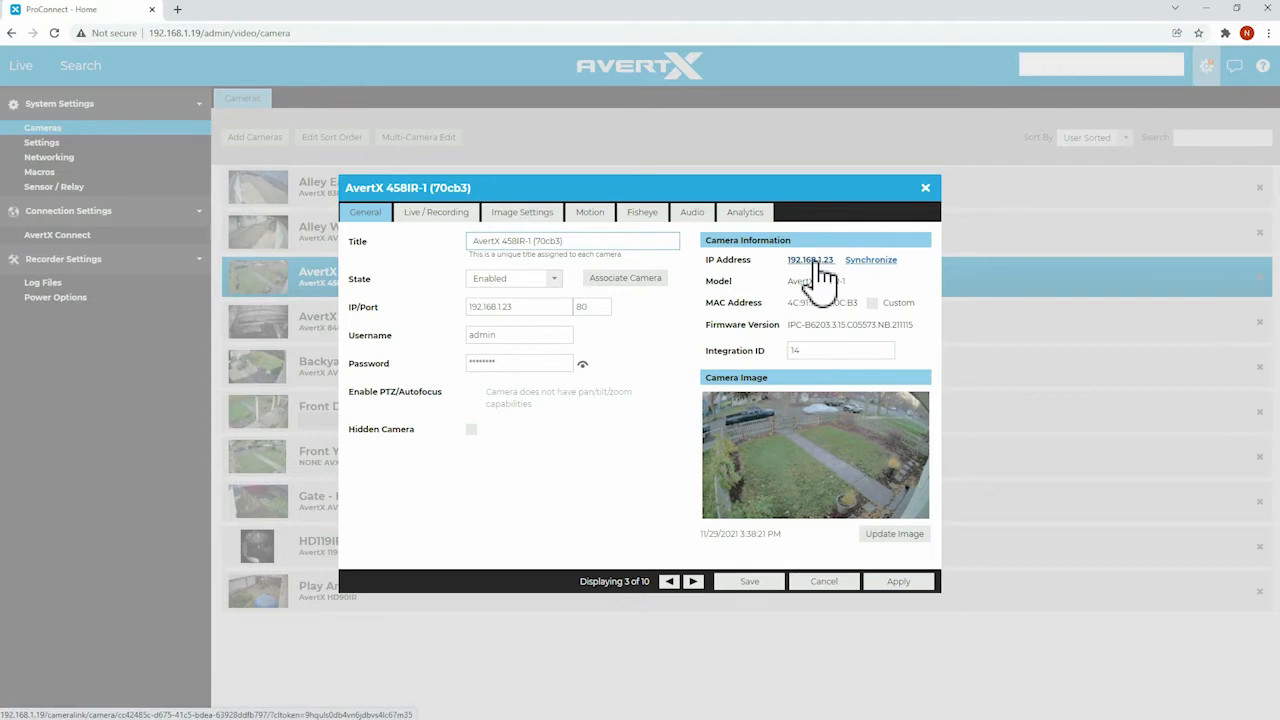
left_click(809, 260)
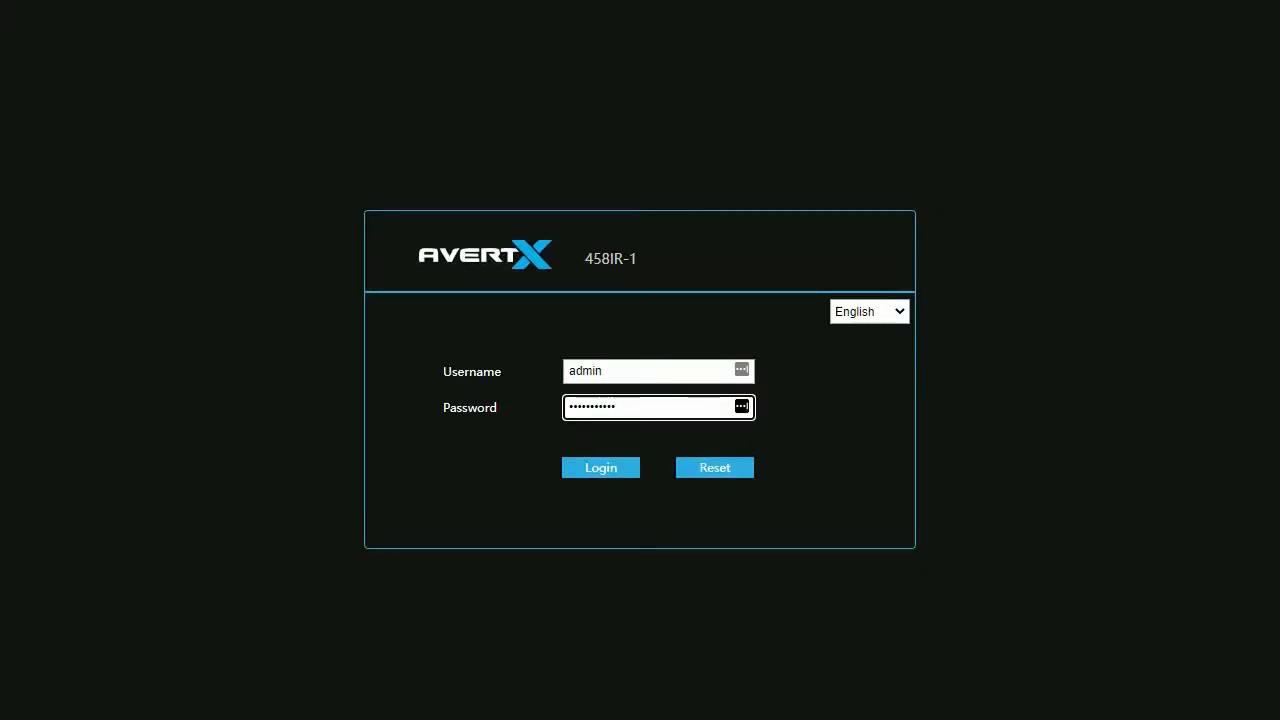
Step: Log in to the 458IR-1 camera with the prefilled credentials
left_click(600, 467)
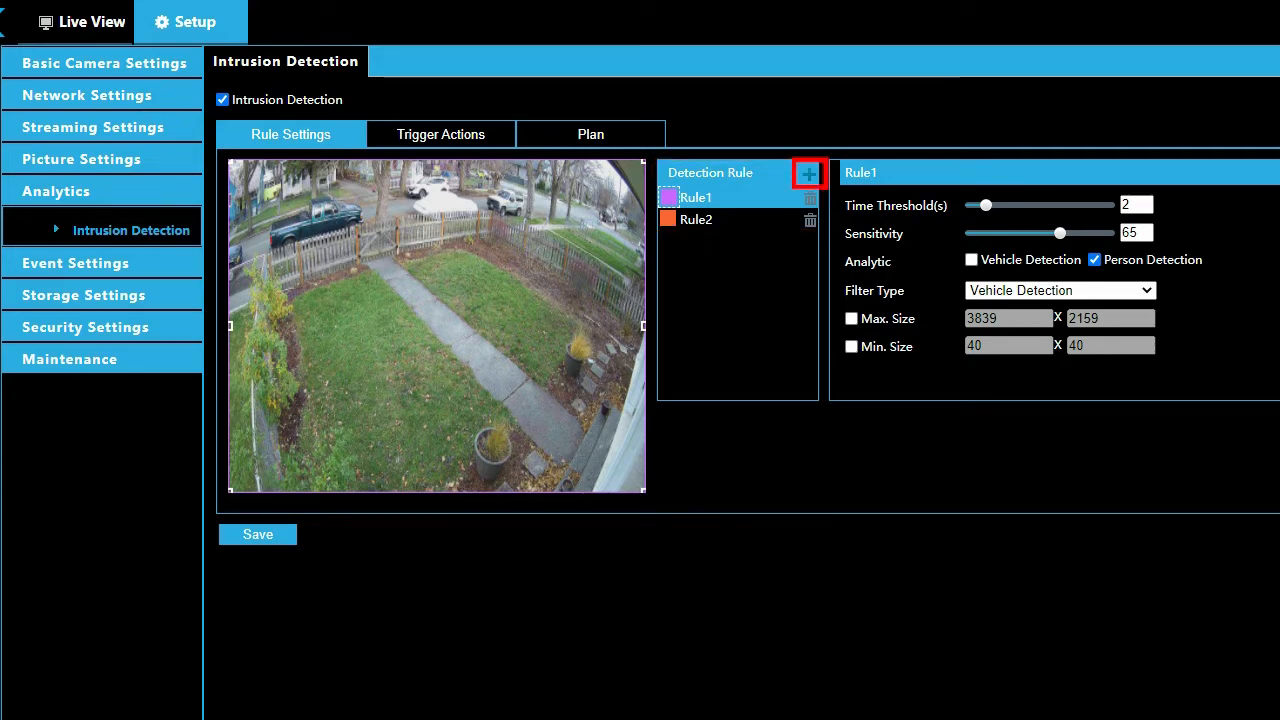
Step: Select Rule1 and enable its Max. Size and Min. Size boxes
left_click(808, 173)
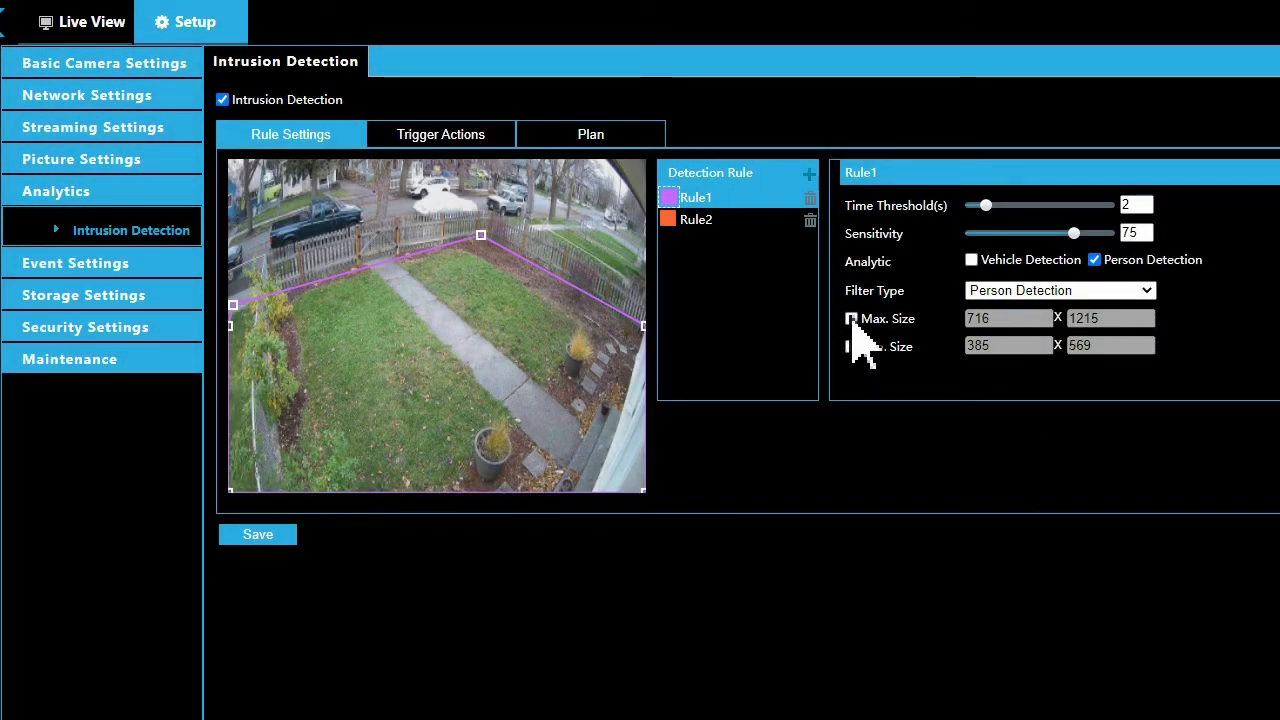
left_click(851, 318)
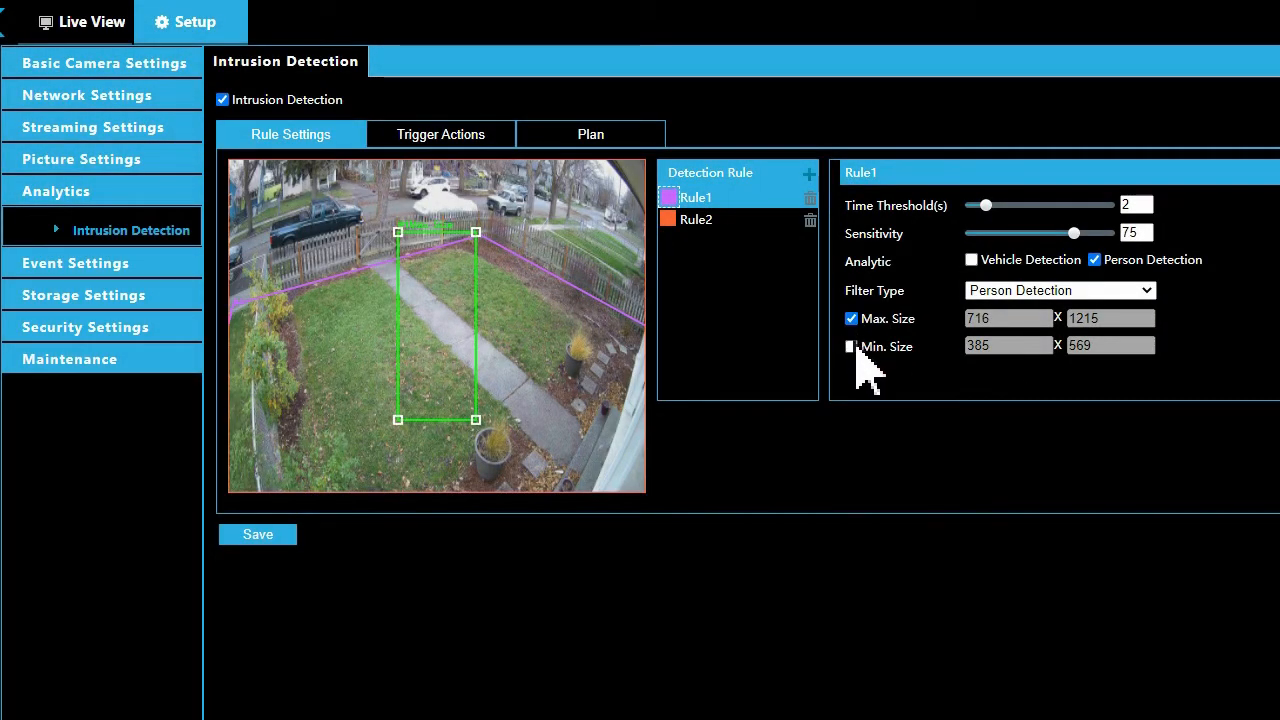
left_click(851, 346)
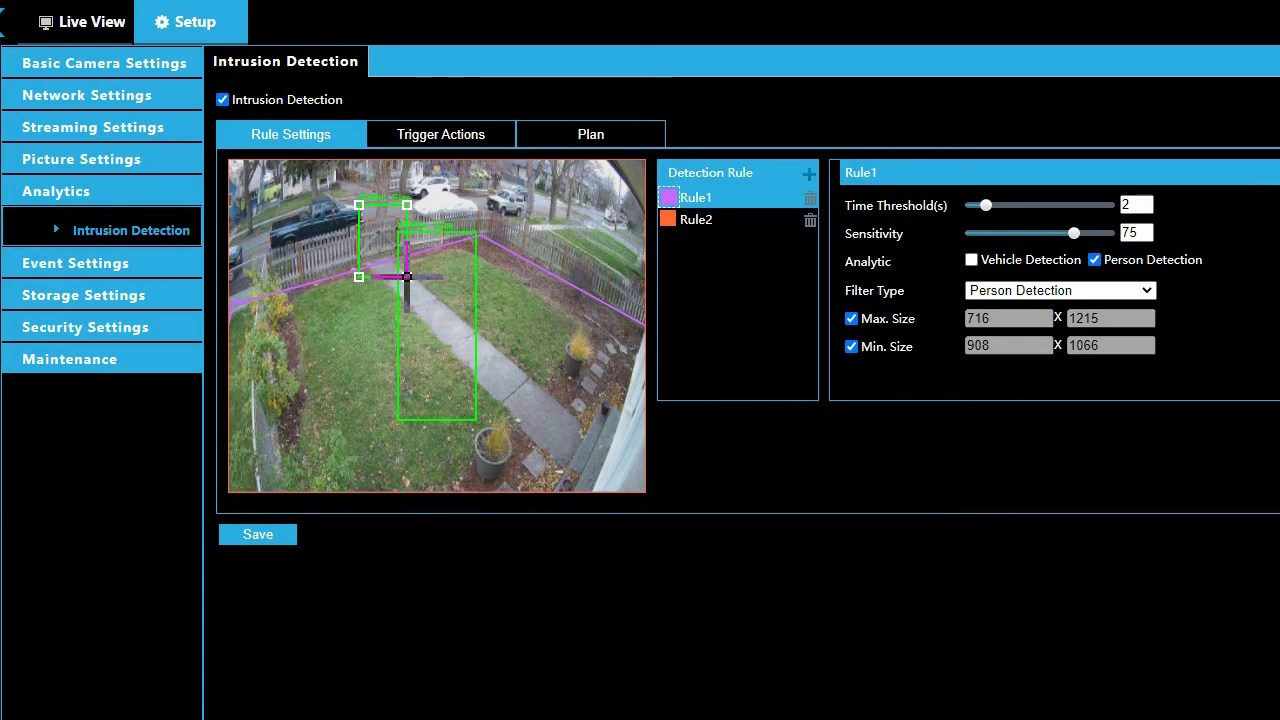
Step: Re-enable Rule1's Max. Size box and resize it to 734×1112 over the walkway to the planter
left_click(696, 219)
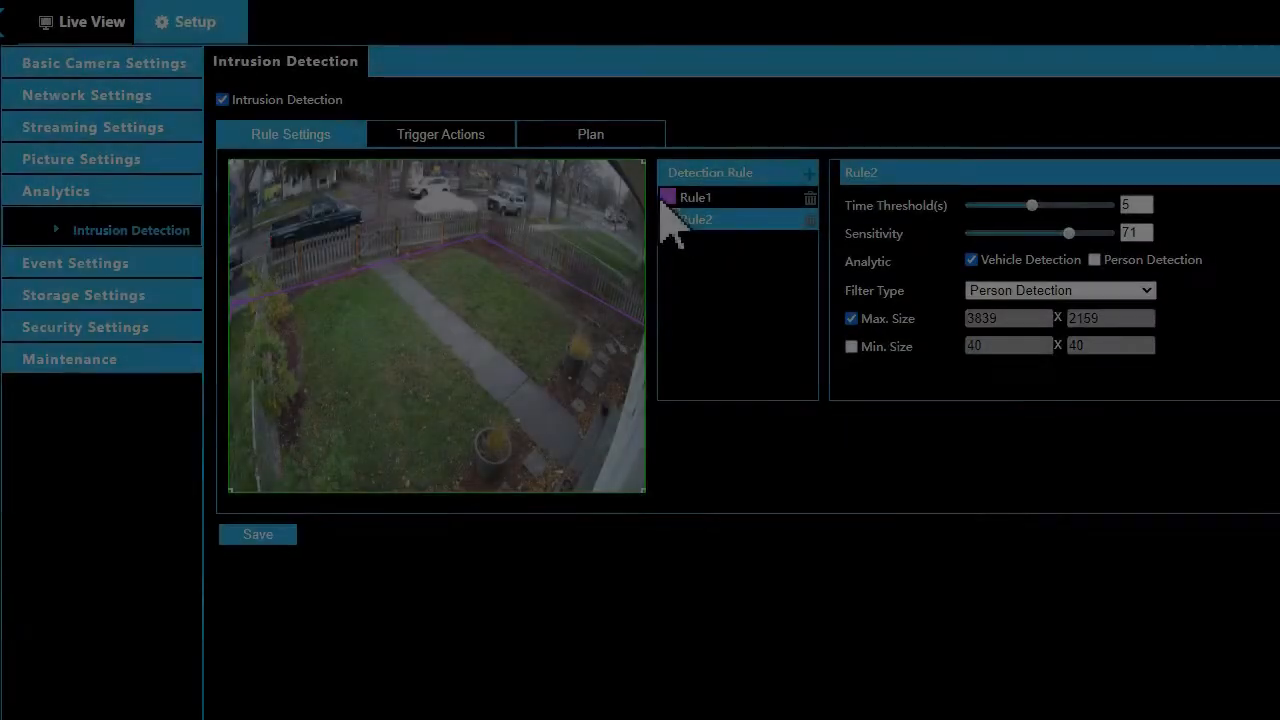
left_click(695, 197)
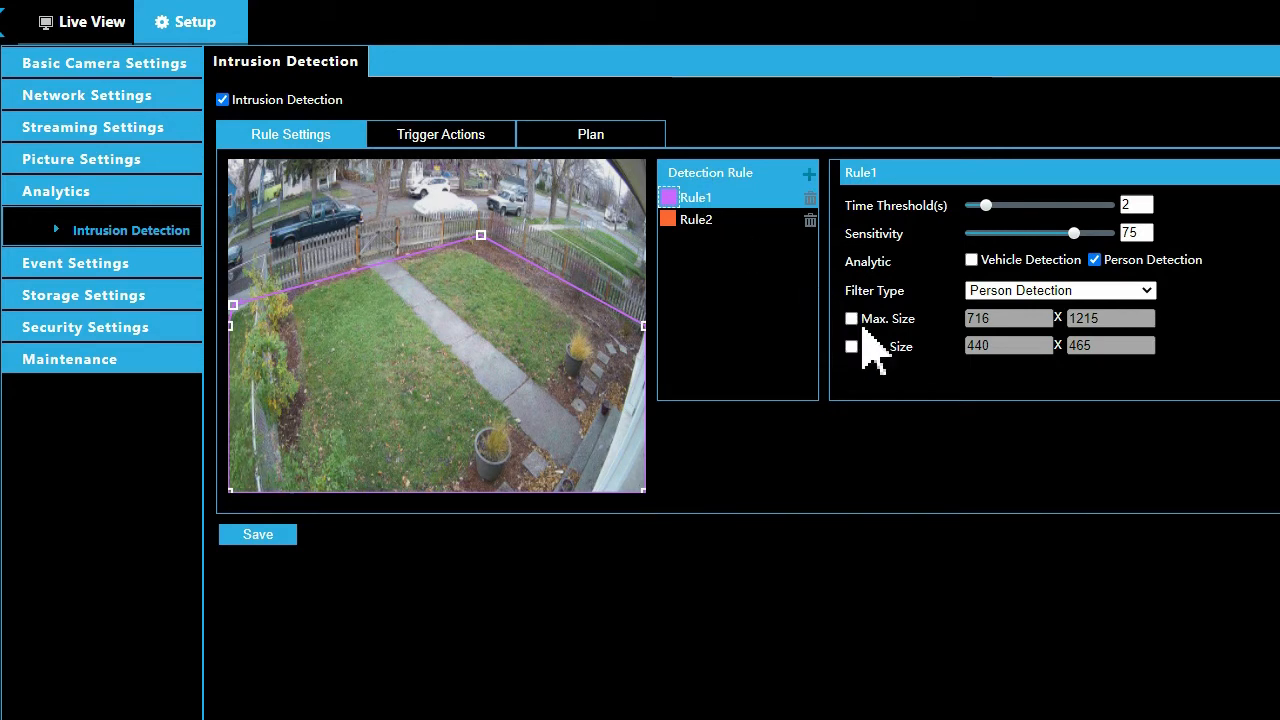
left_click(851, 318)
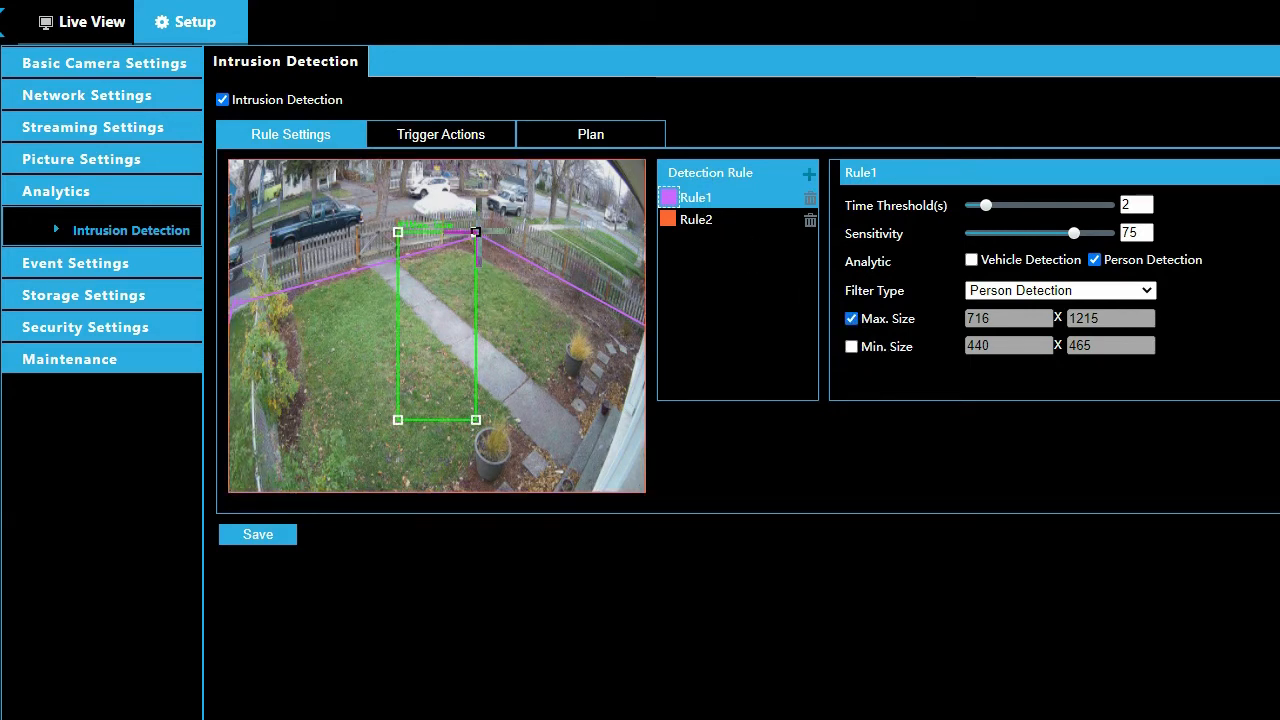
left_click_drag(475, 232, 585, 307)
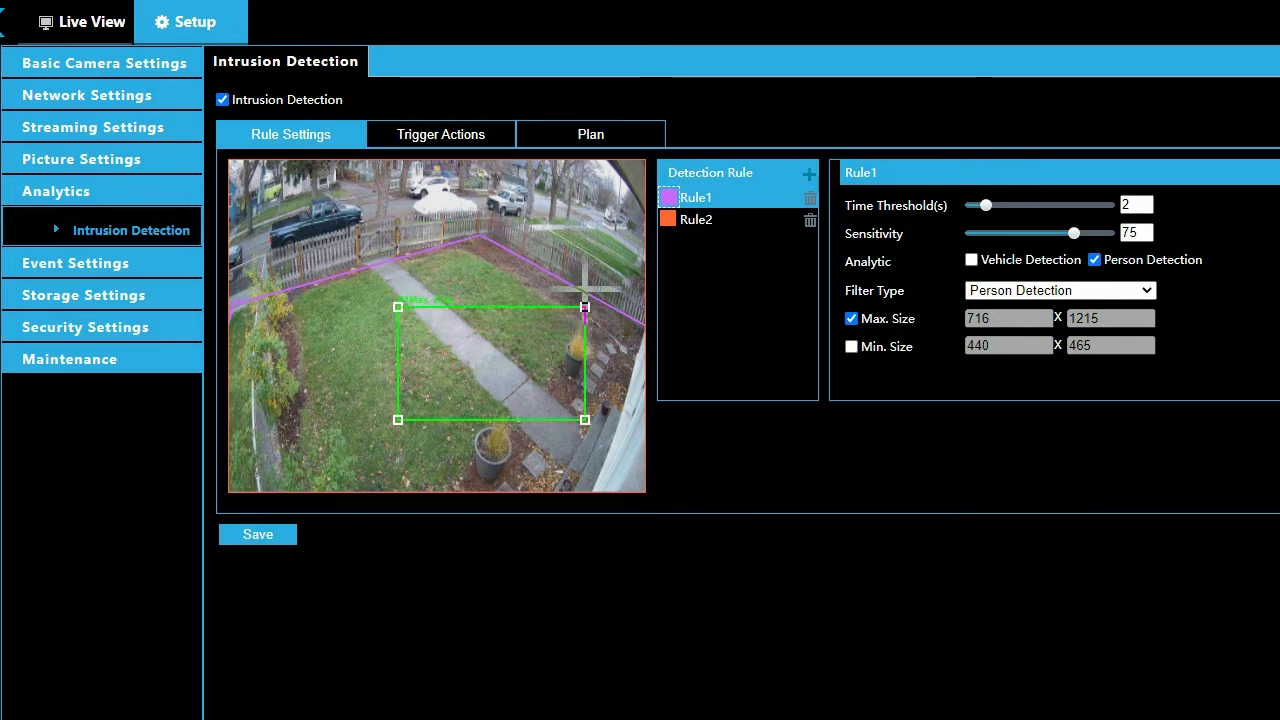
left_click_drag(585, 307, 572, 249)
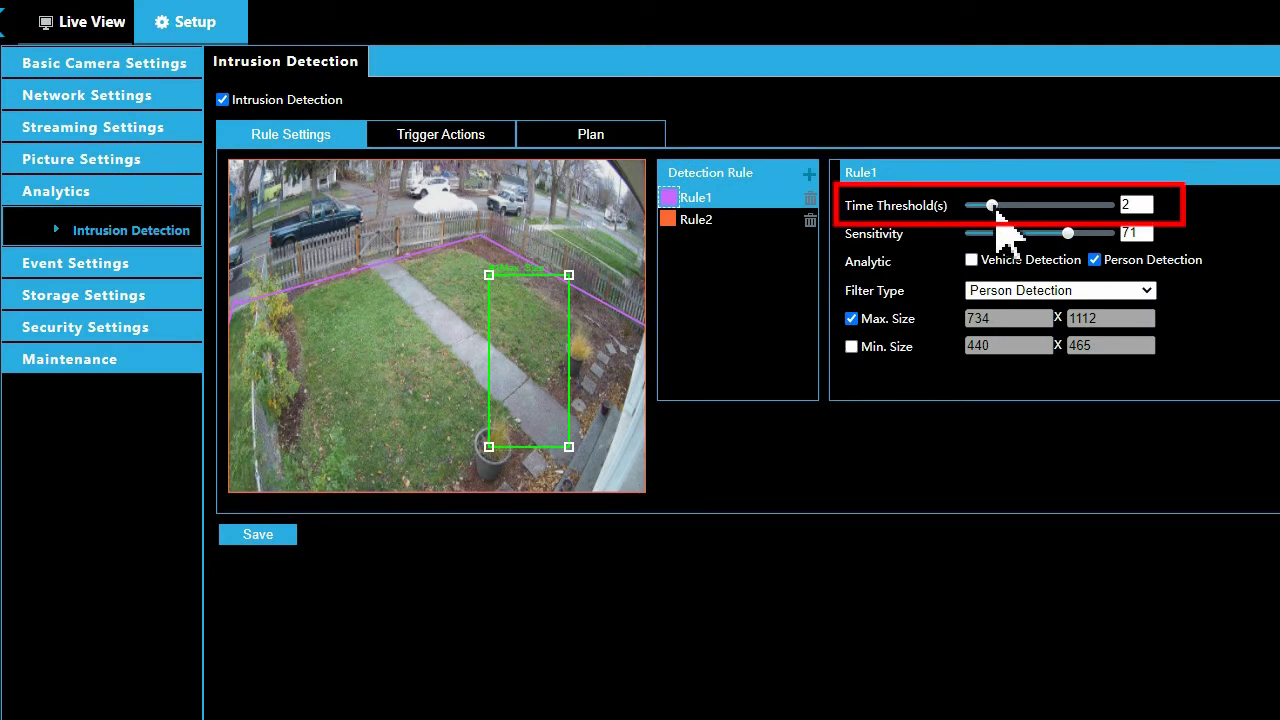
Step: Set Rule1's Time Threshold to 3 seconds and leave Sensitivity at 71
left_click_drag(990, 204, 998, 204)
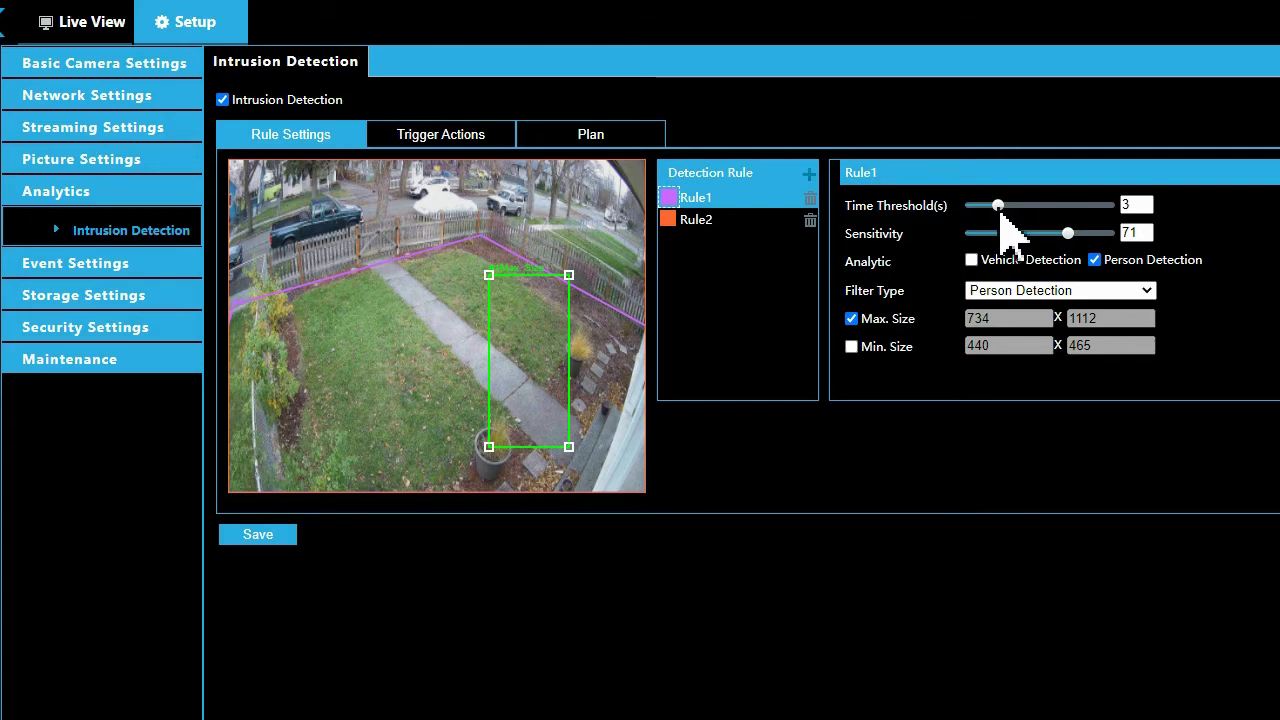
left_click_drag(1067, 233, 1075, 233)
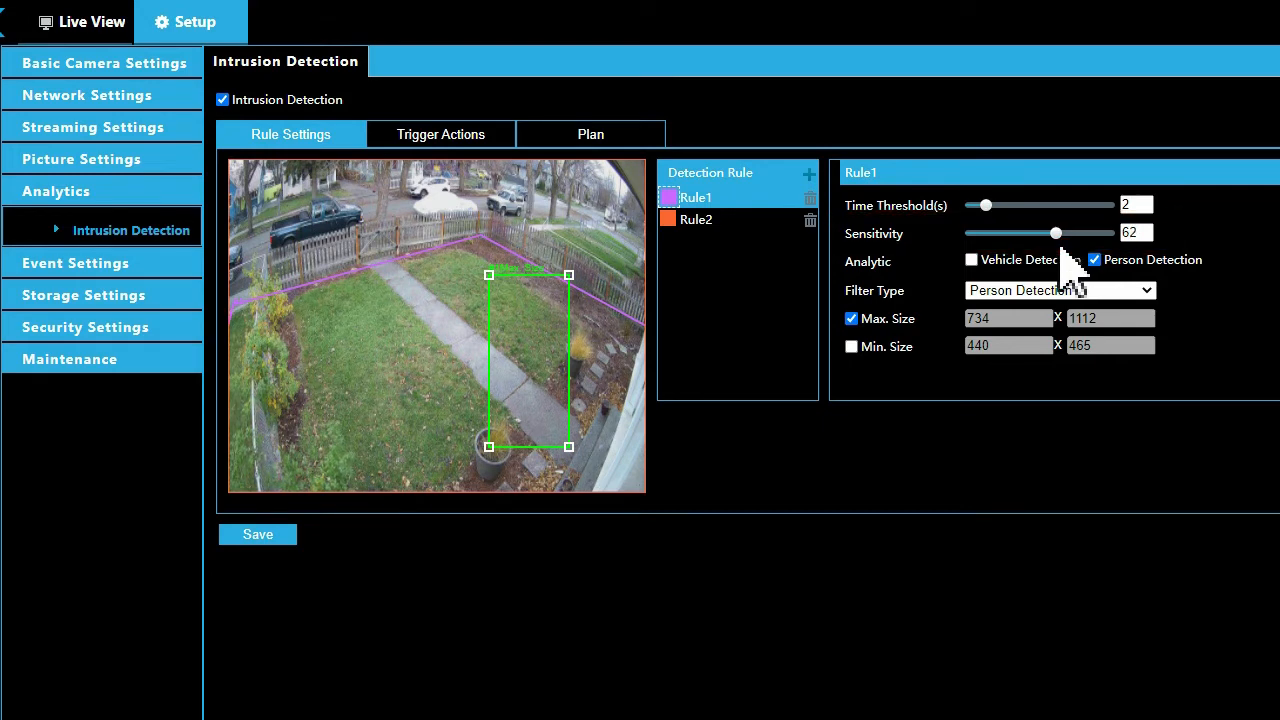
left_click_drag(1053, 233, 1067, 233)
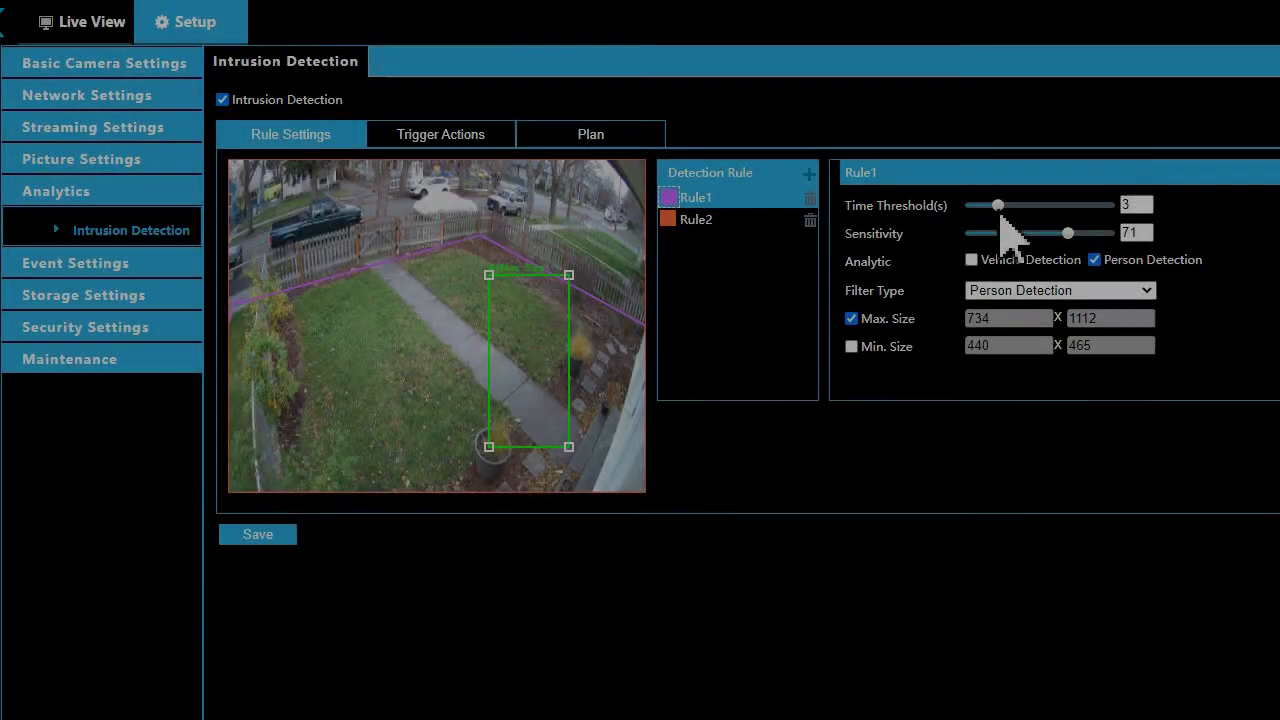
Step: Save Rule1's rule settings and switch to its Trigger Actions
left_click(257, 534)
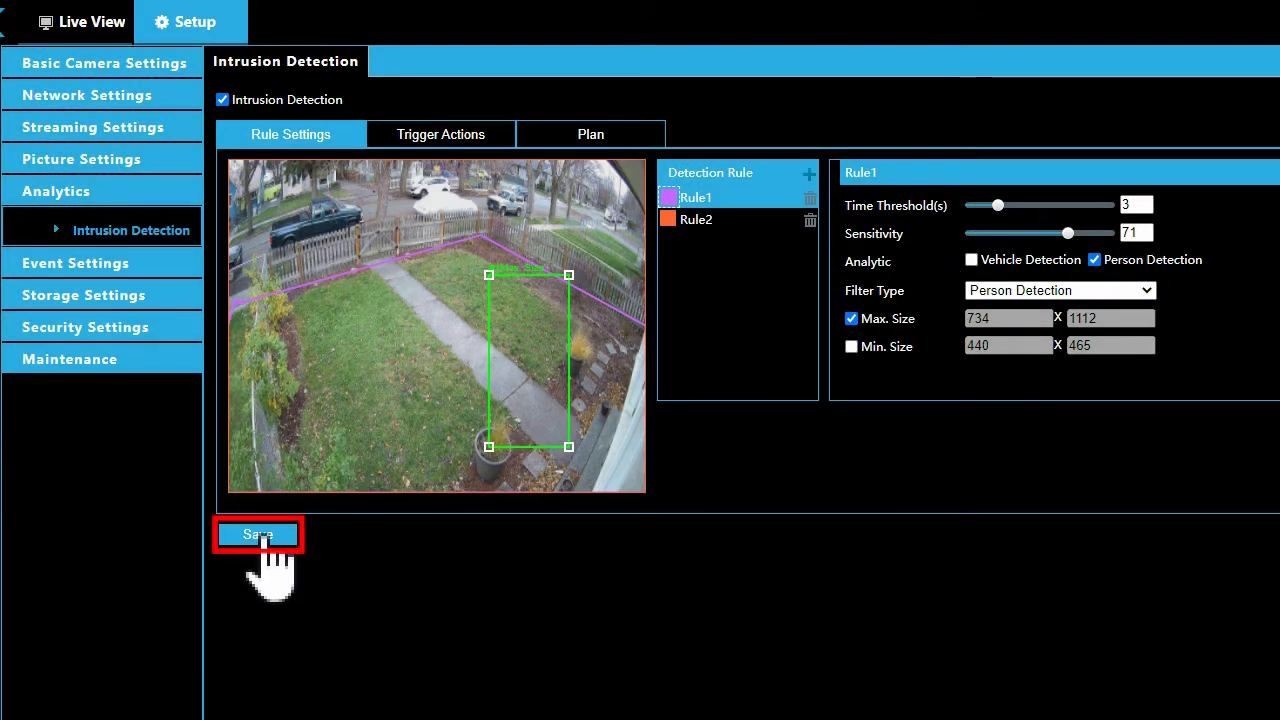
left_click(258, 534)
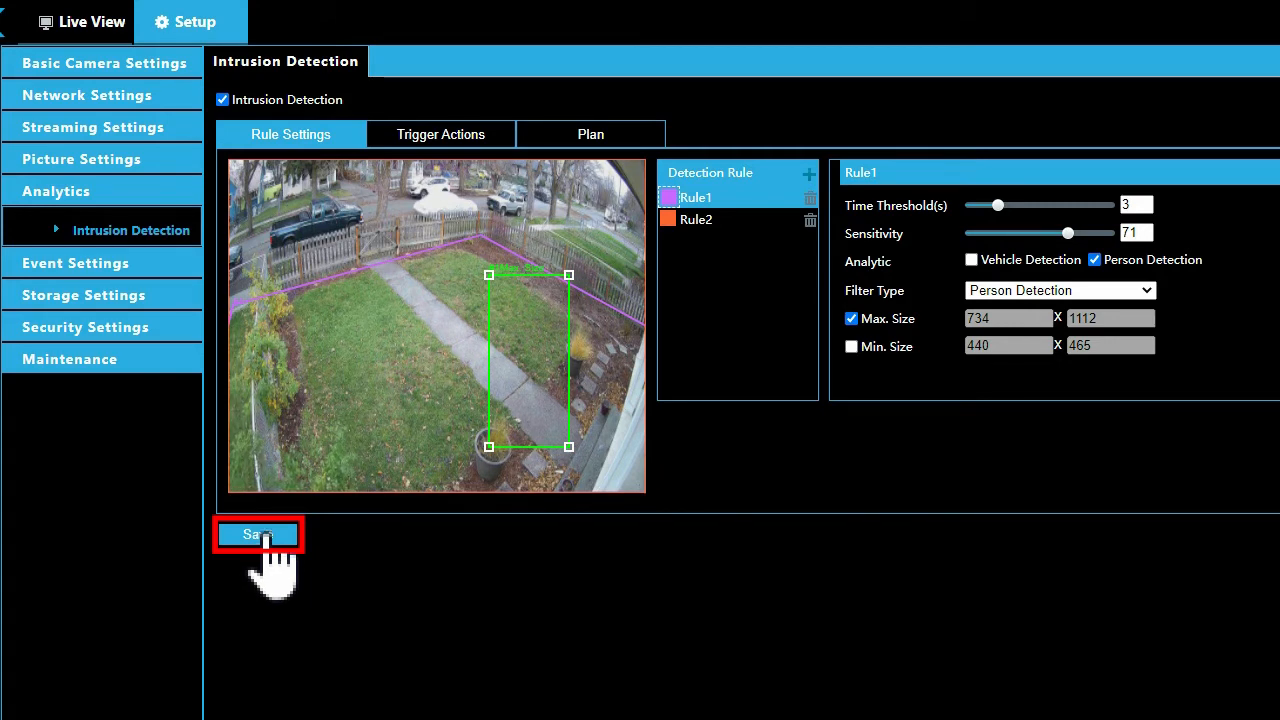
left_click(258, 534)
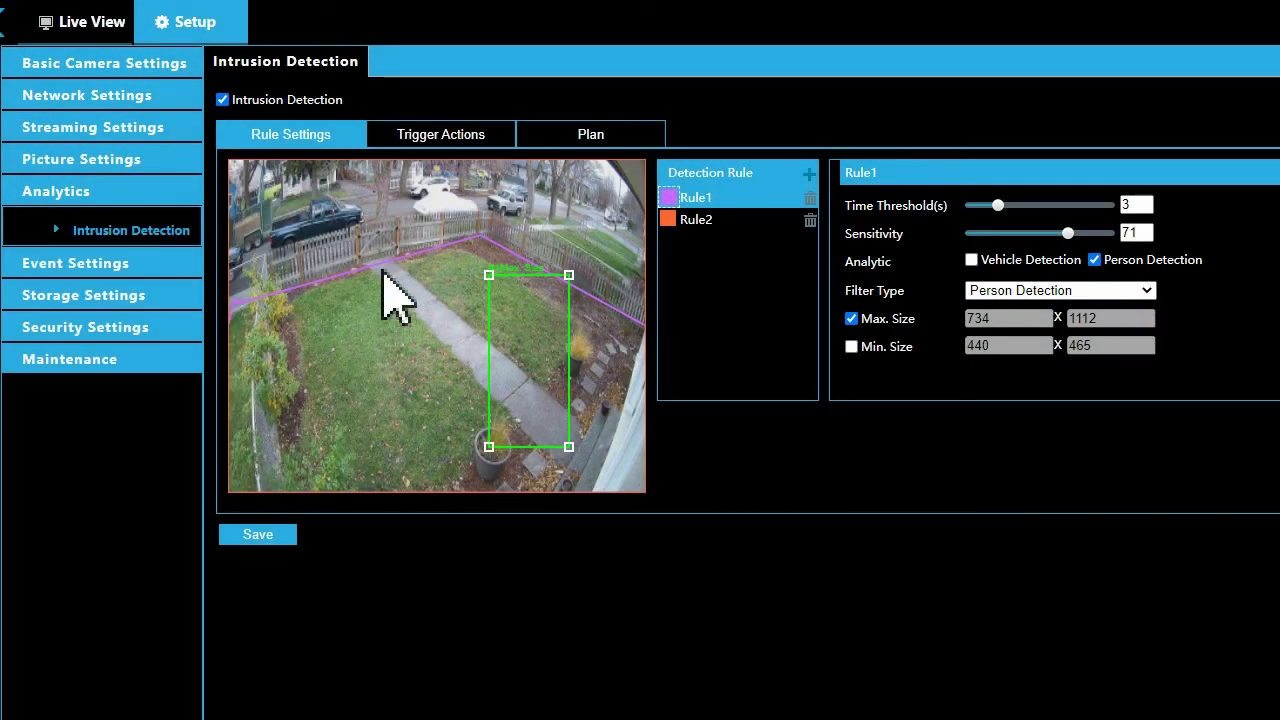
left_click(440, 134)
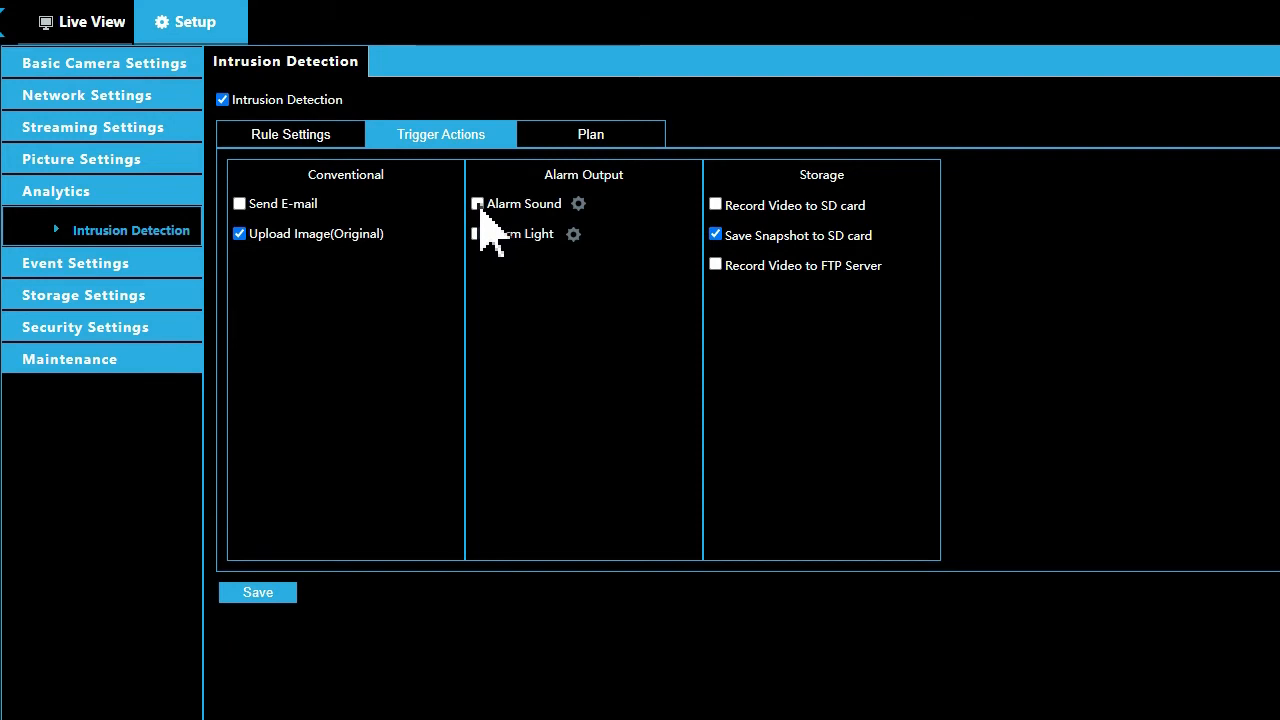
Step: Enable Alarm Sound as a trigger action and bring up its weekly schedule
left_click(477, 203)
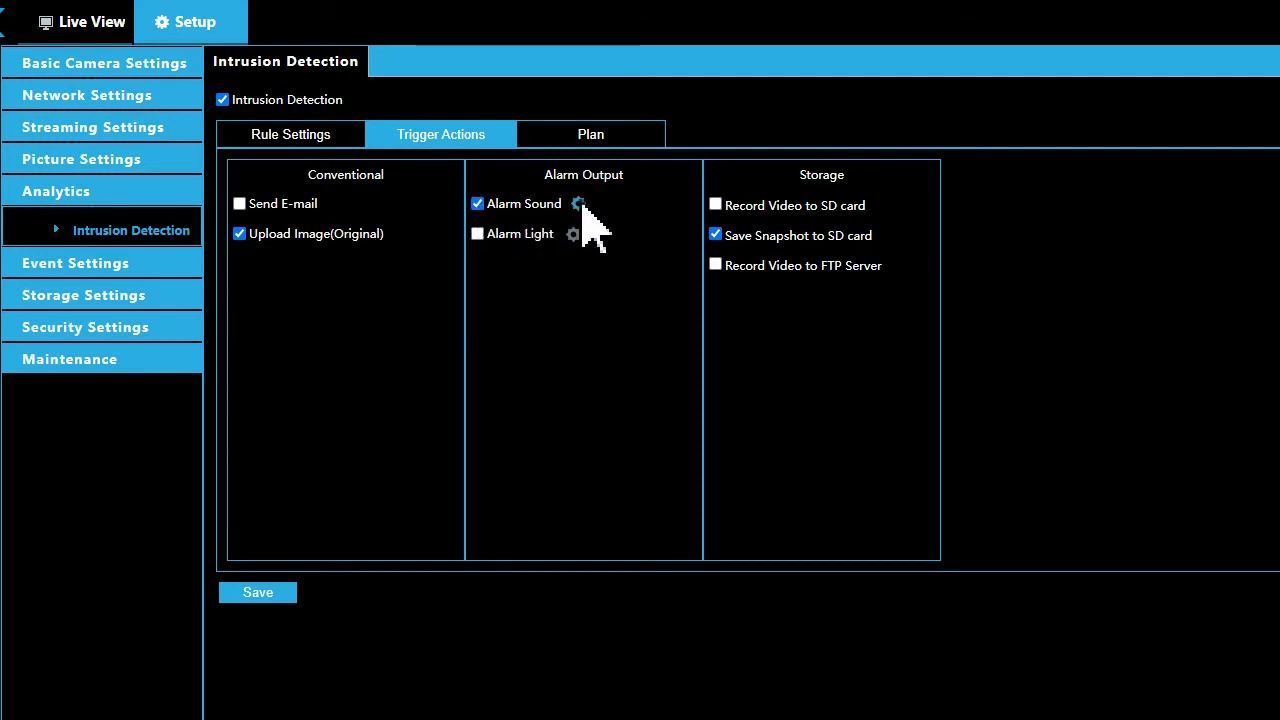
left_click(577, 204)
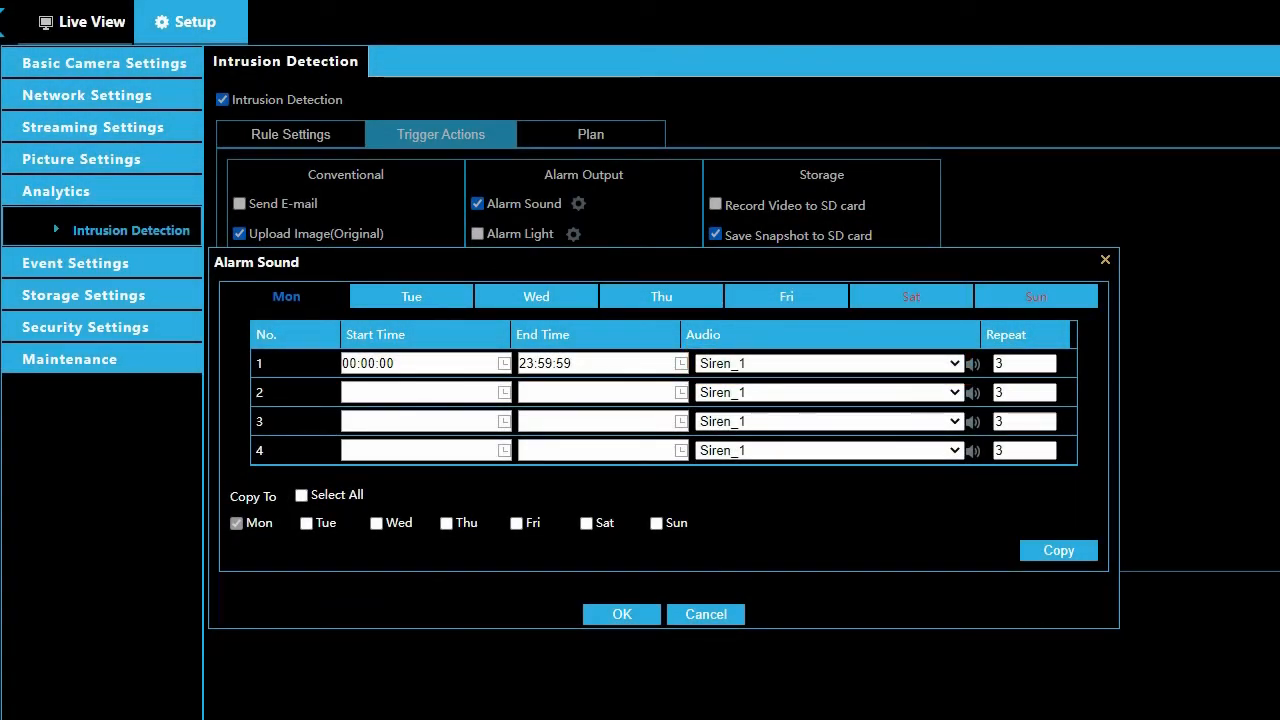
Step: Schedule the alarm sound 00:00–06:00 and 22:00–23:59, copied to every day, and confirm
left_click(825, 363)
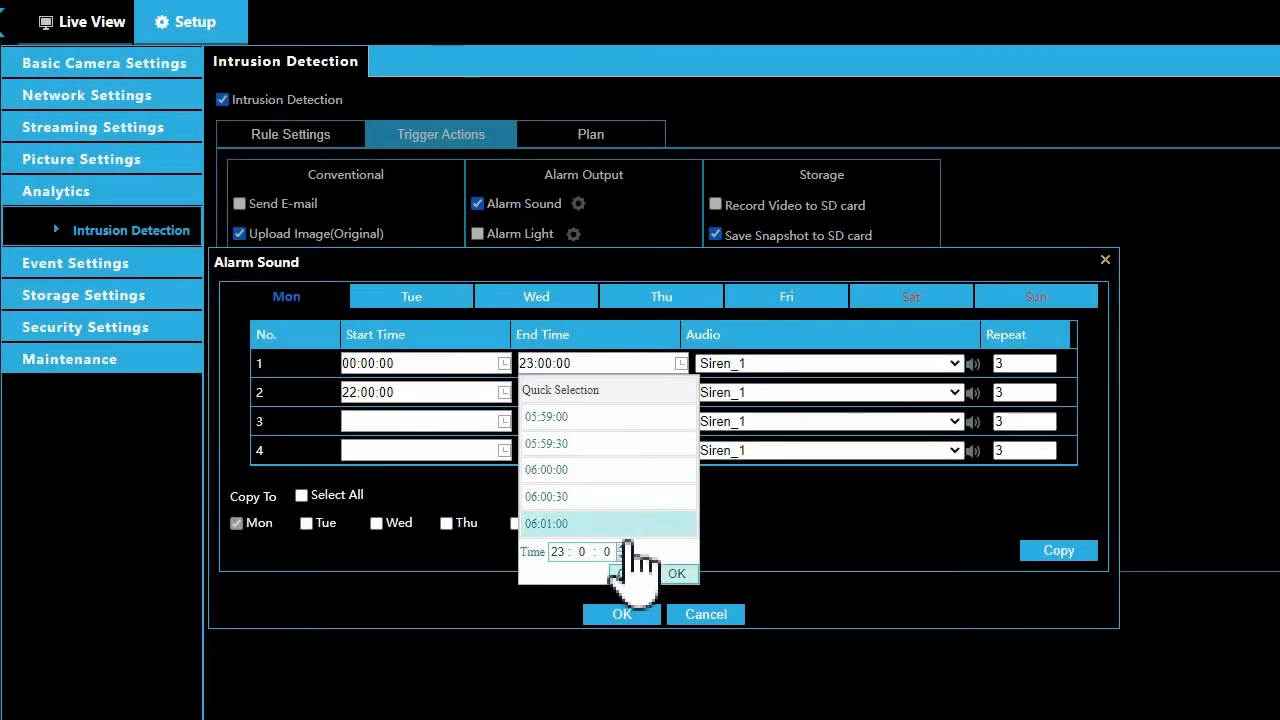
left_click(582, 551)
type("59")
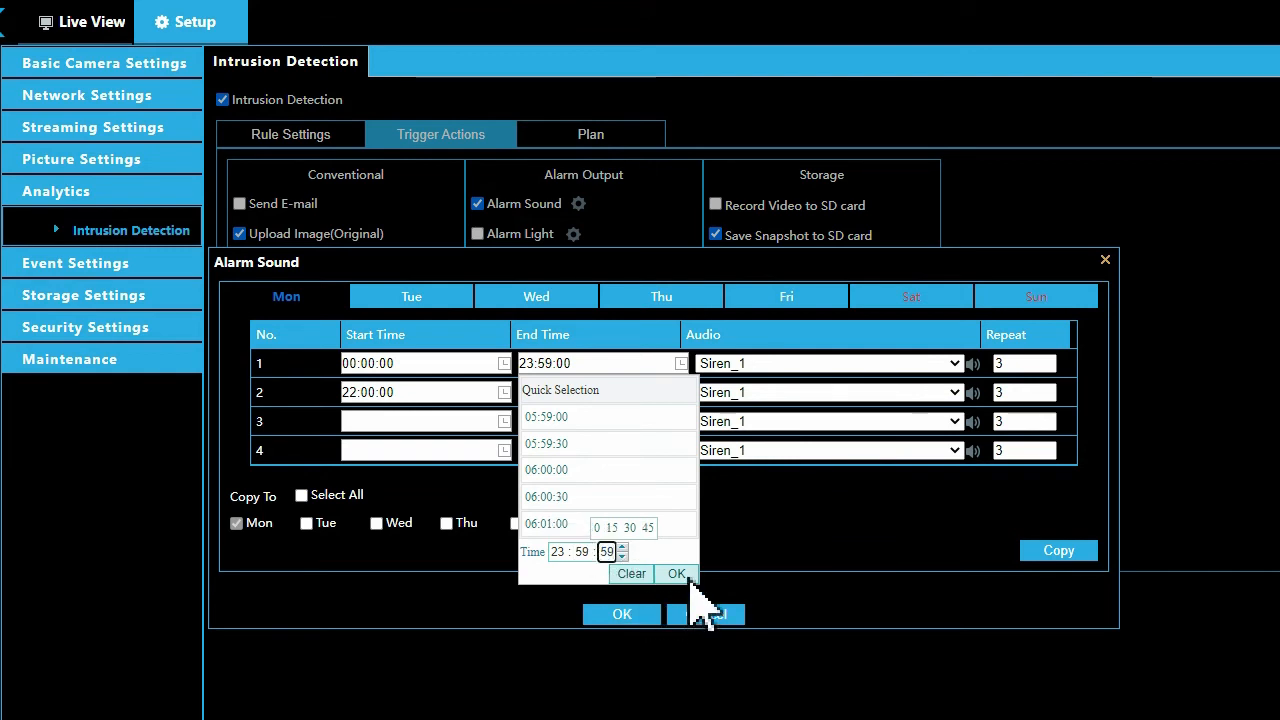
left_click(678, 573)
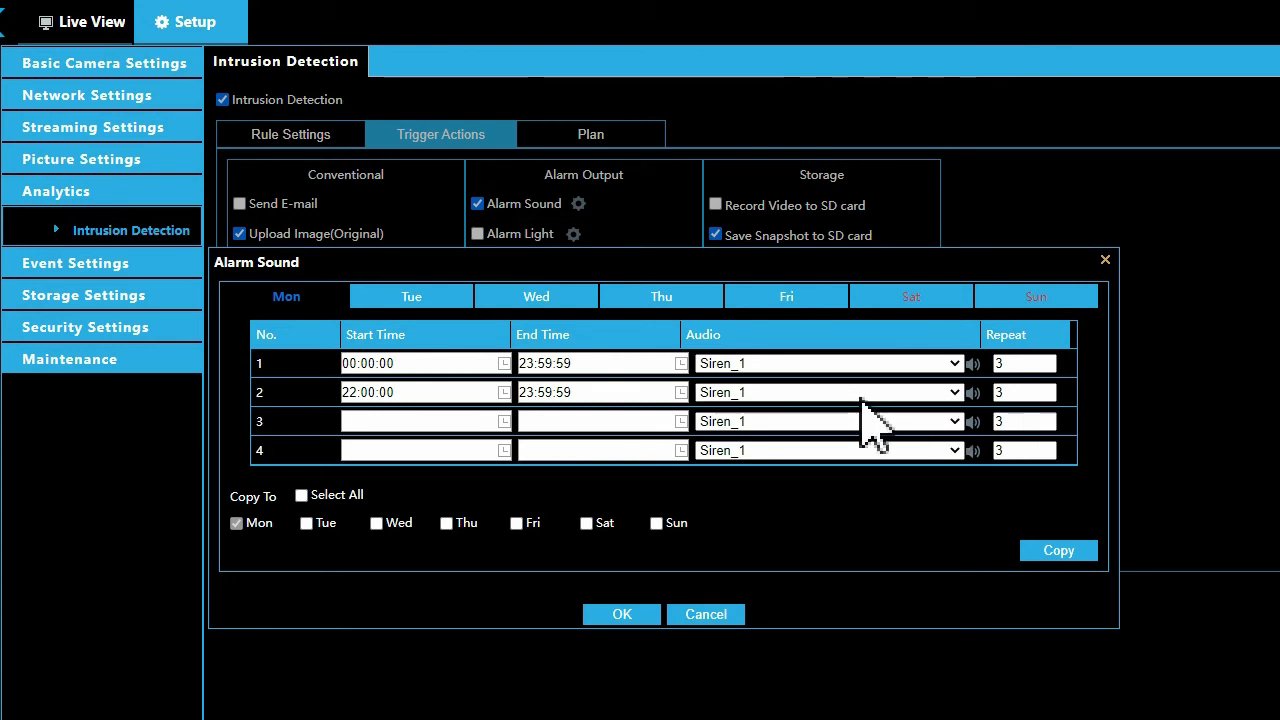
mouse_move(965, 410)
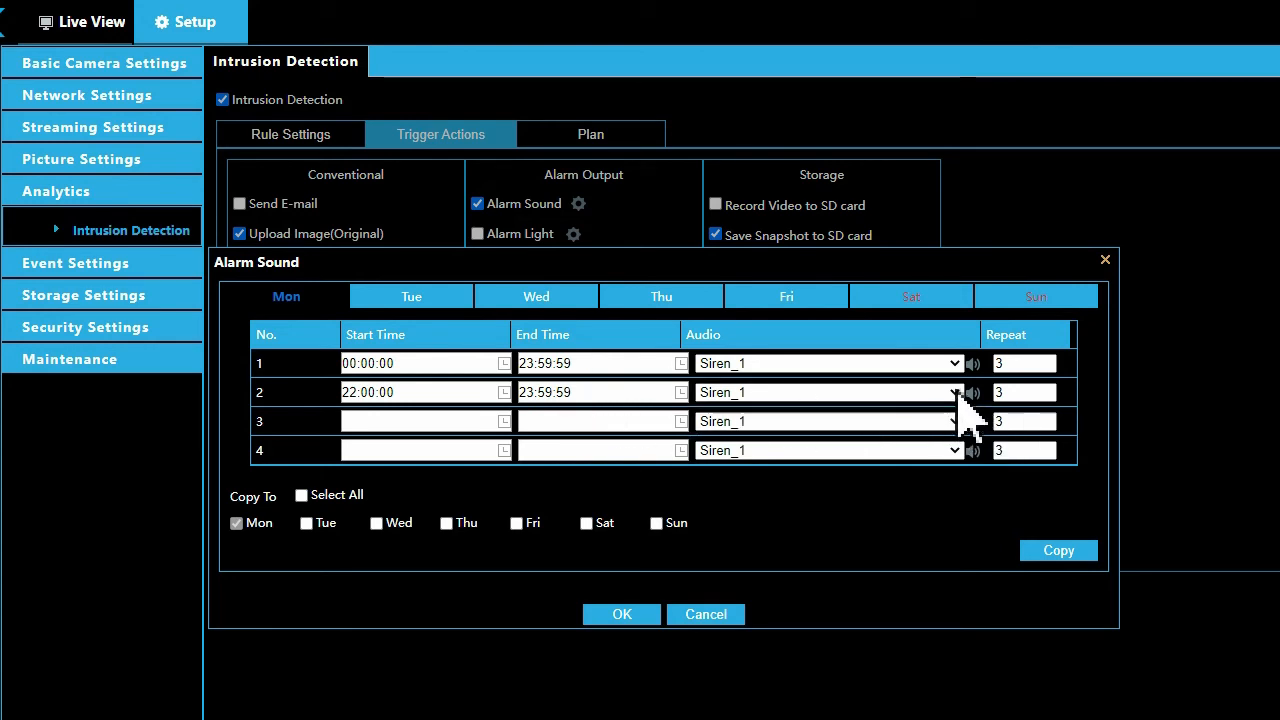
left_click(952, 392)
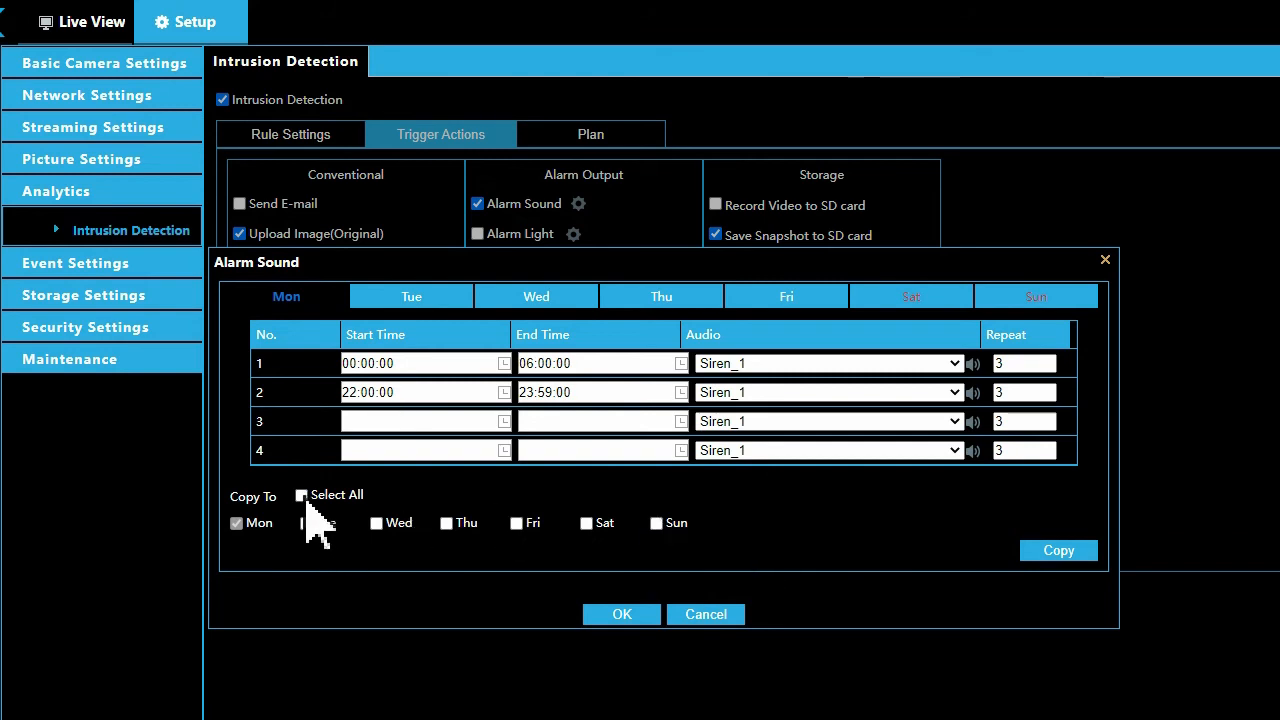
left_click(301, 495)
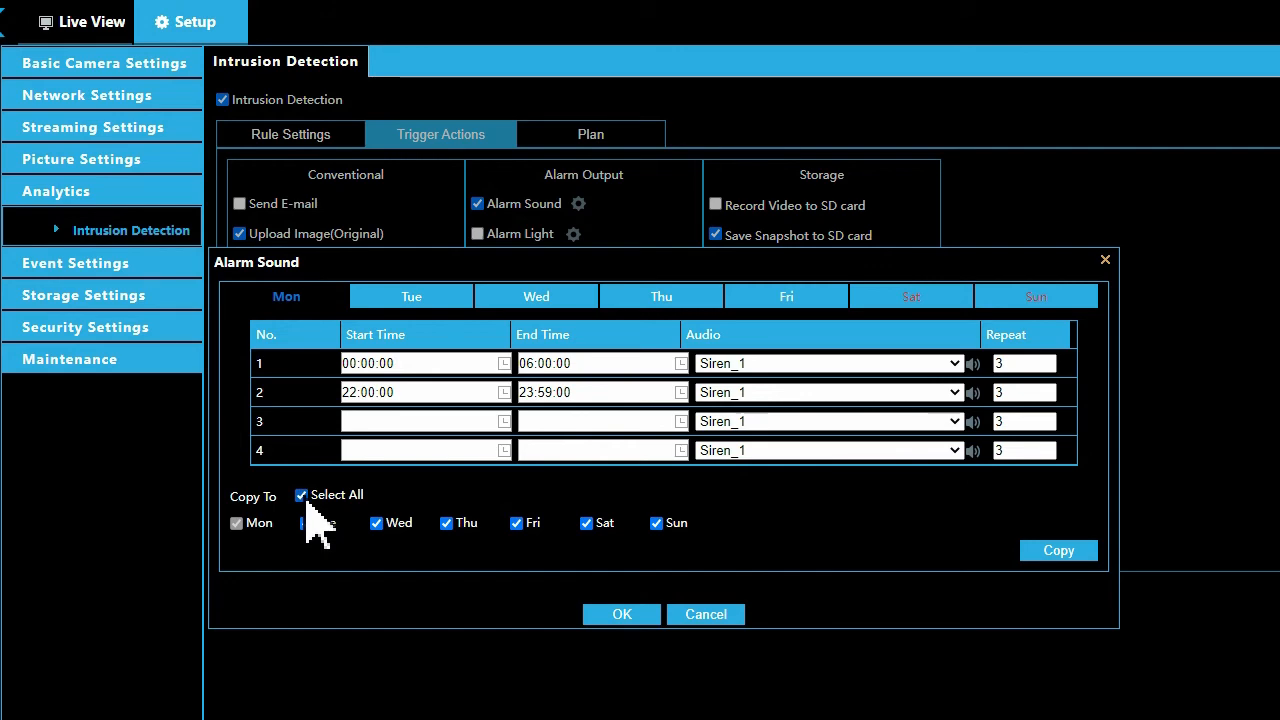
left_click(1058, 550)
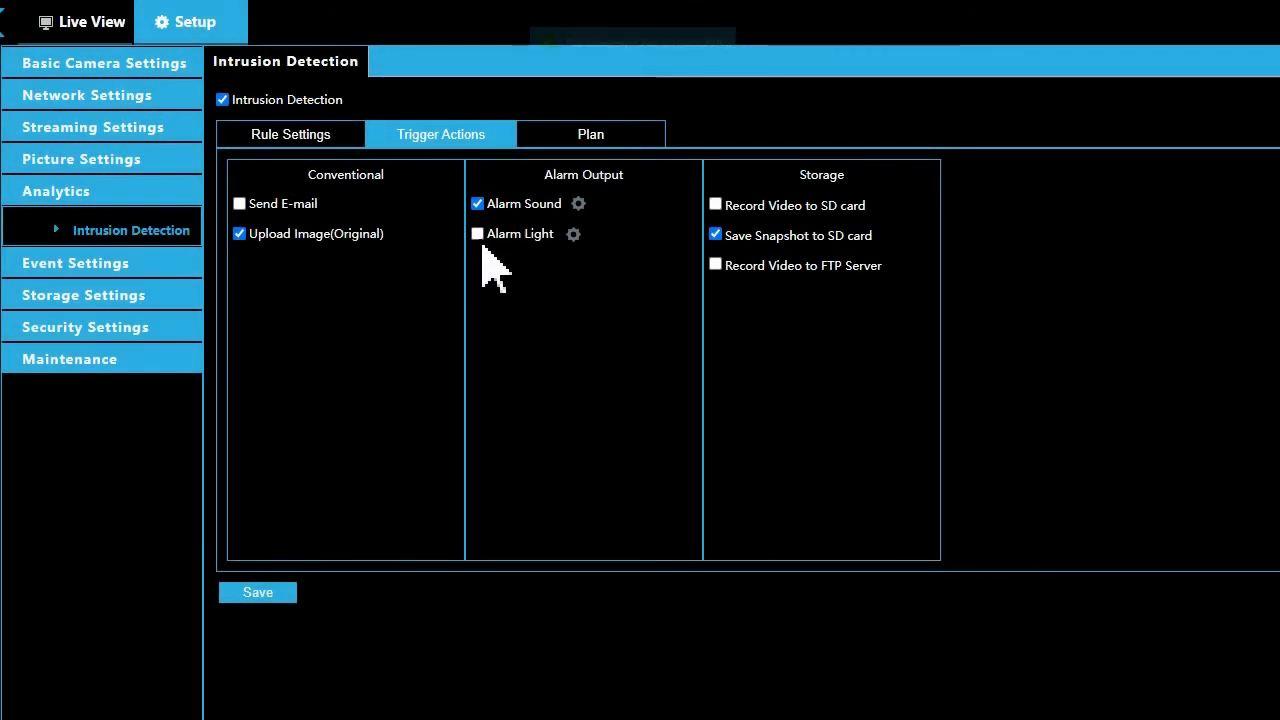
Step: Enable Alarm Light with a 15-second duration, scheduled 20:00–07:00 every day, and apply it
left_click(477, 233)
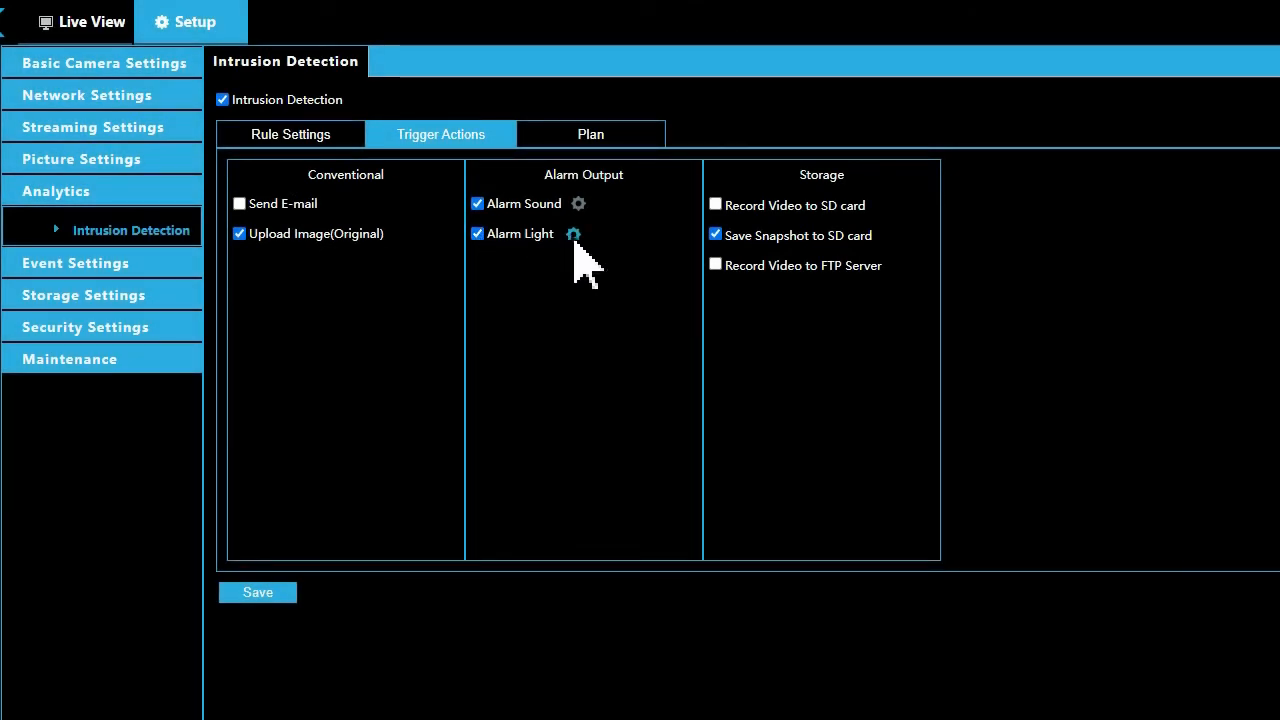
left_click(573, 233)
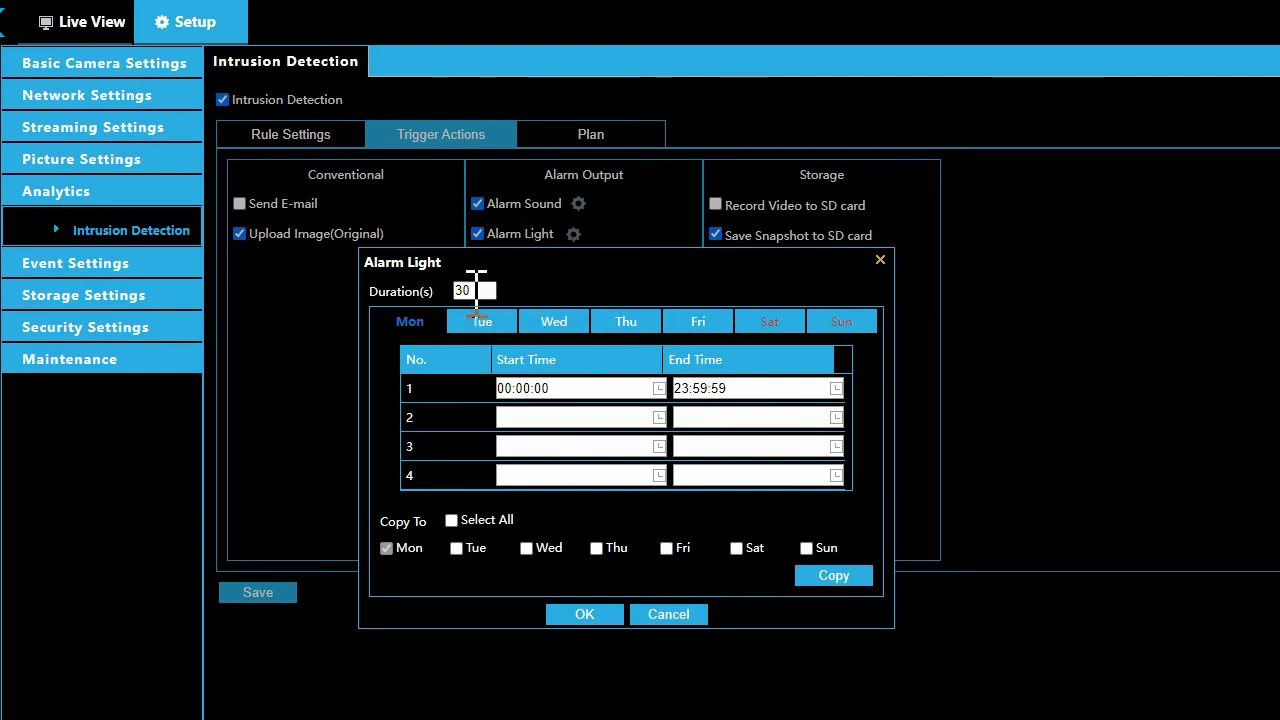
left_click(470, 291)
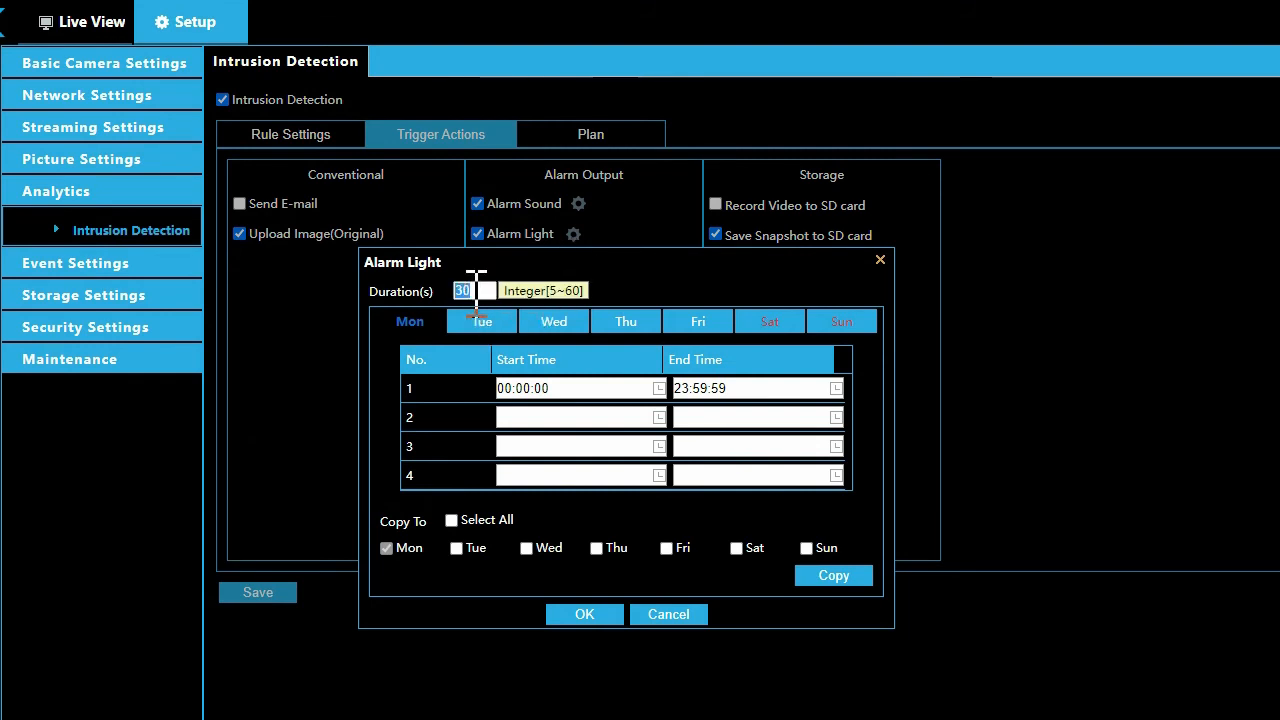
type("1")
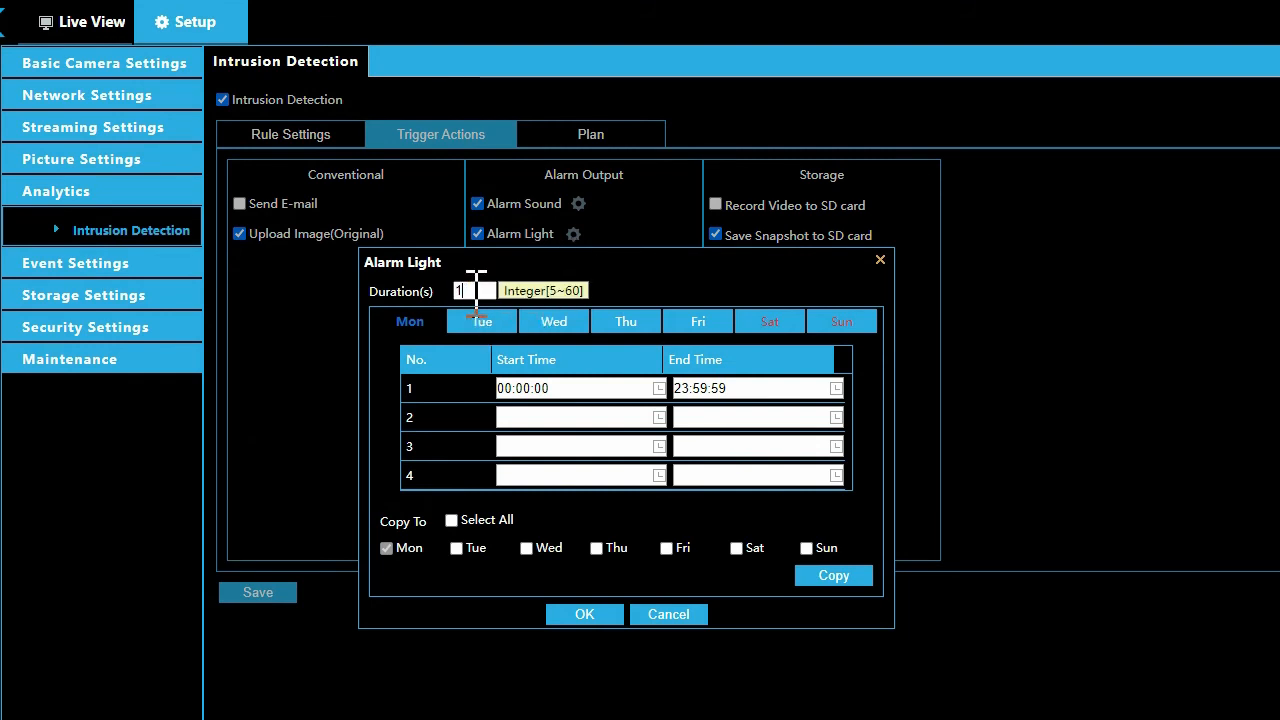
type("15")
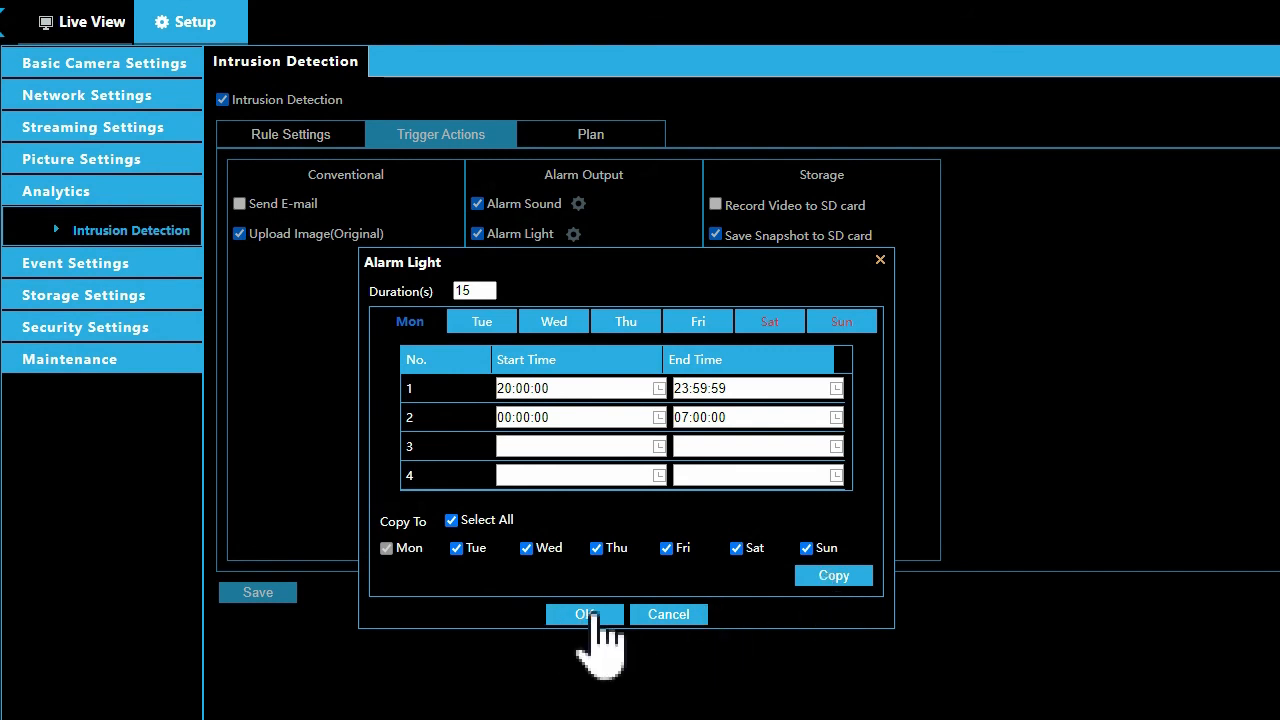
left_click(584, 614)
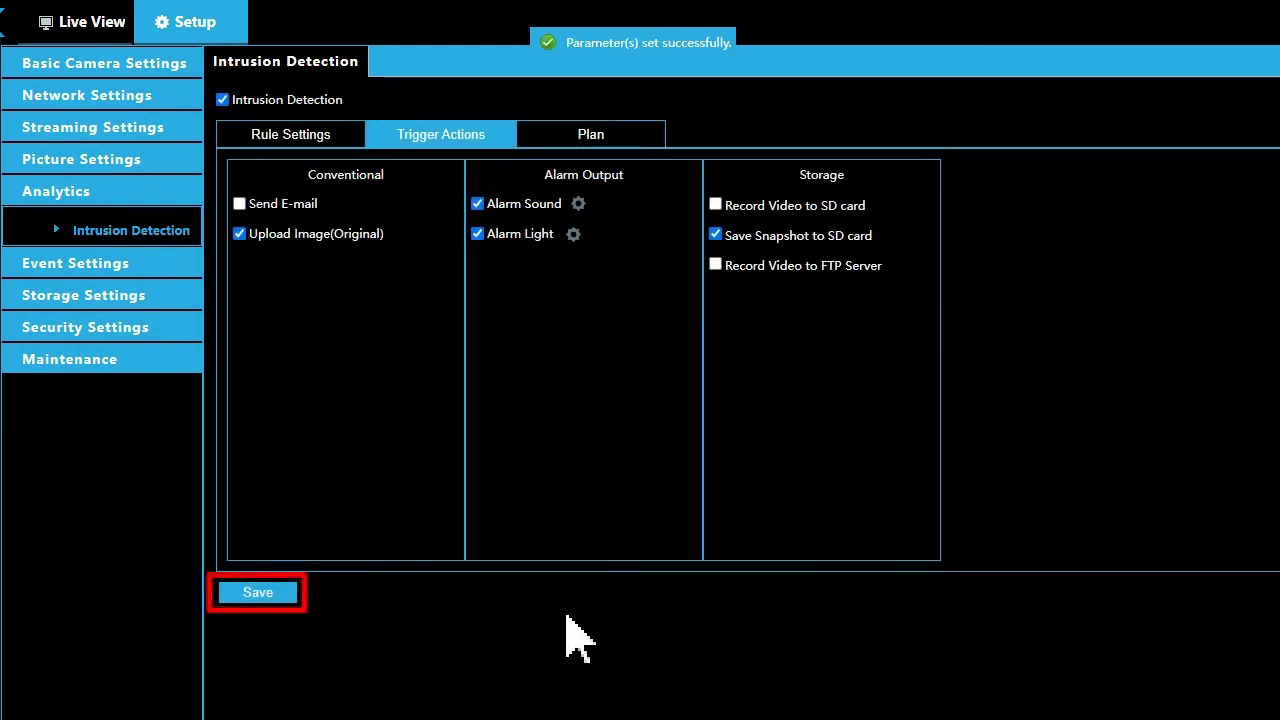